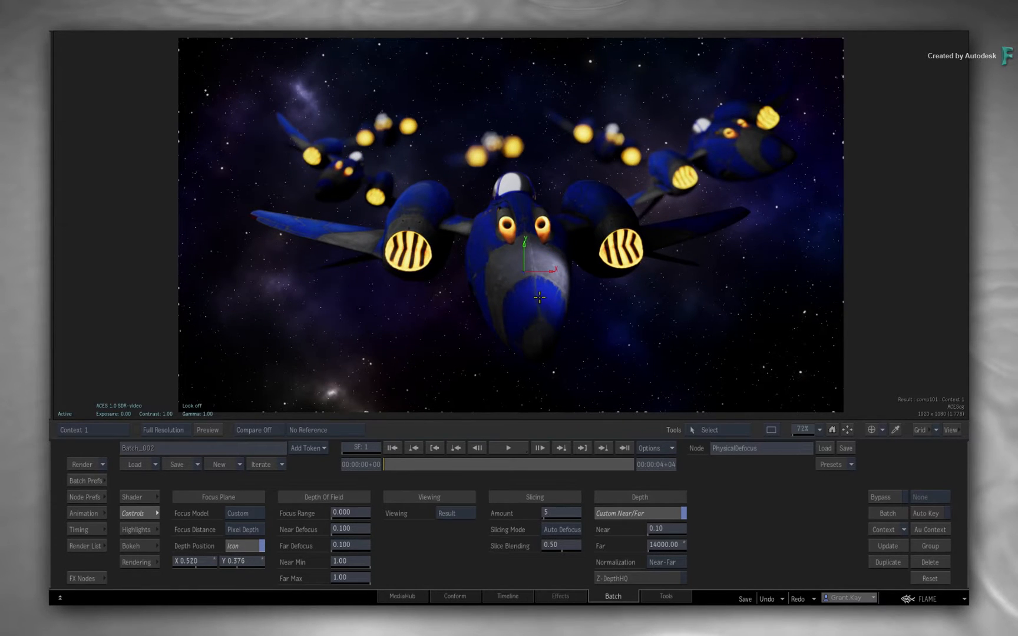
Preview the depth pass and defocused result, then scrub from the beach shot into the boat shot
click(447, 514)
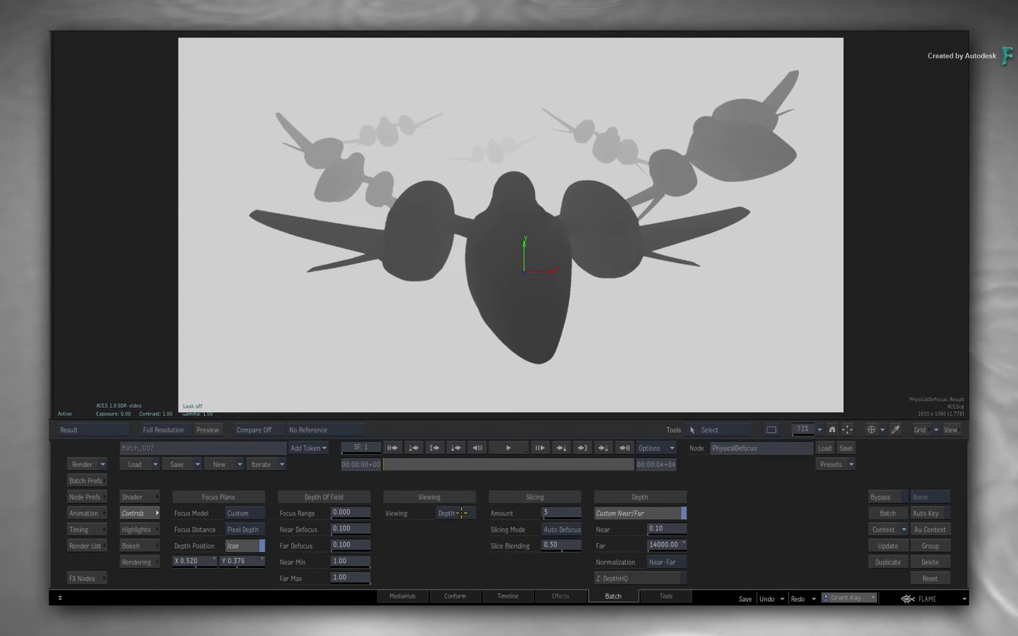
click(454, 514)
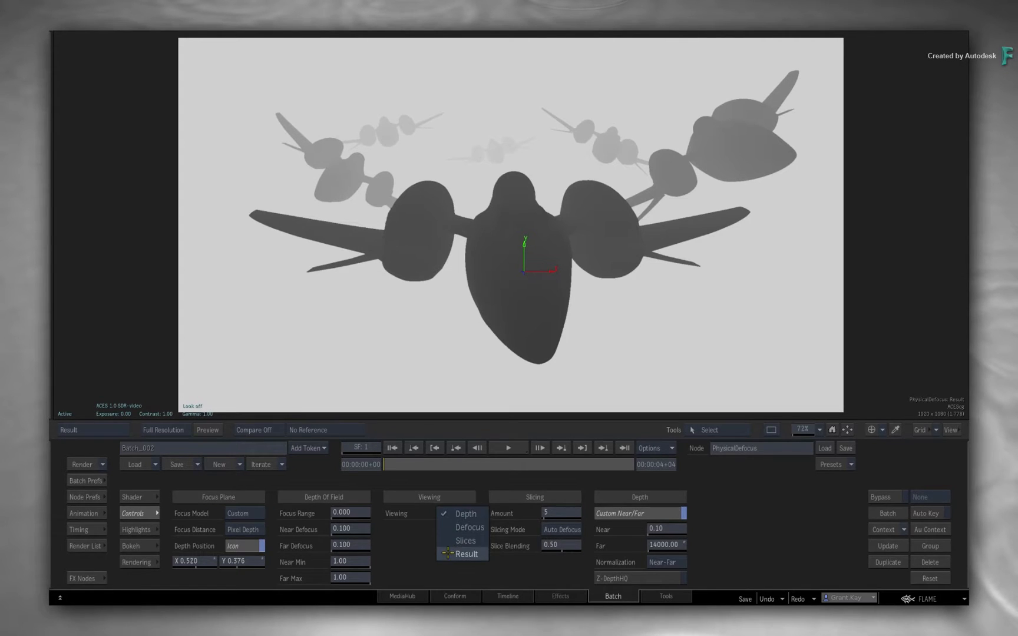
click(467, 554)
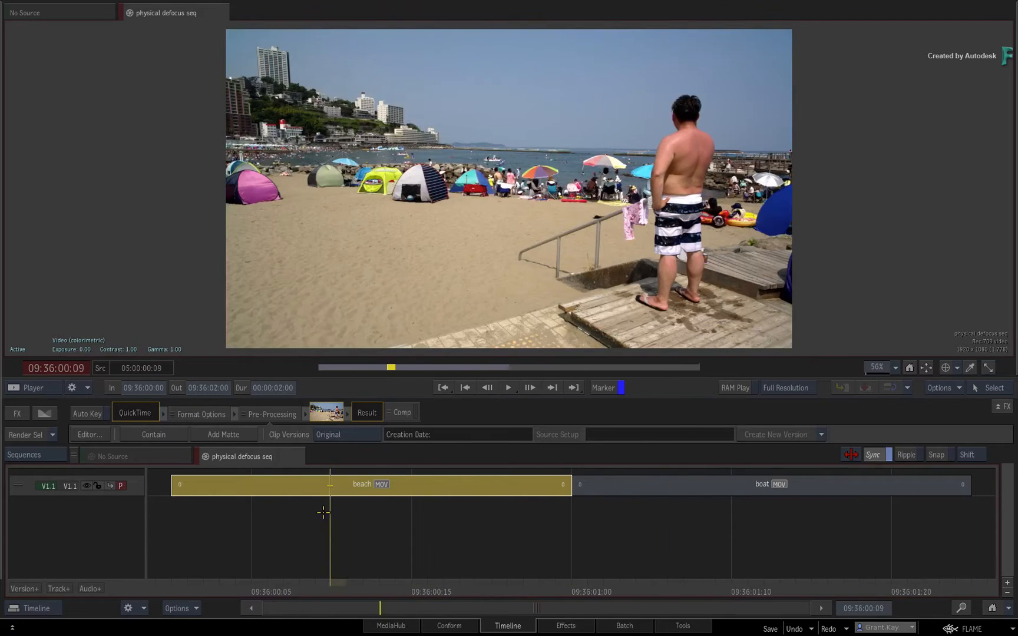
drag(330, 485, 290, 484)
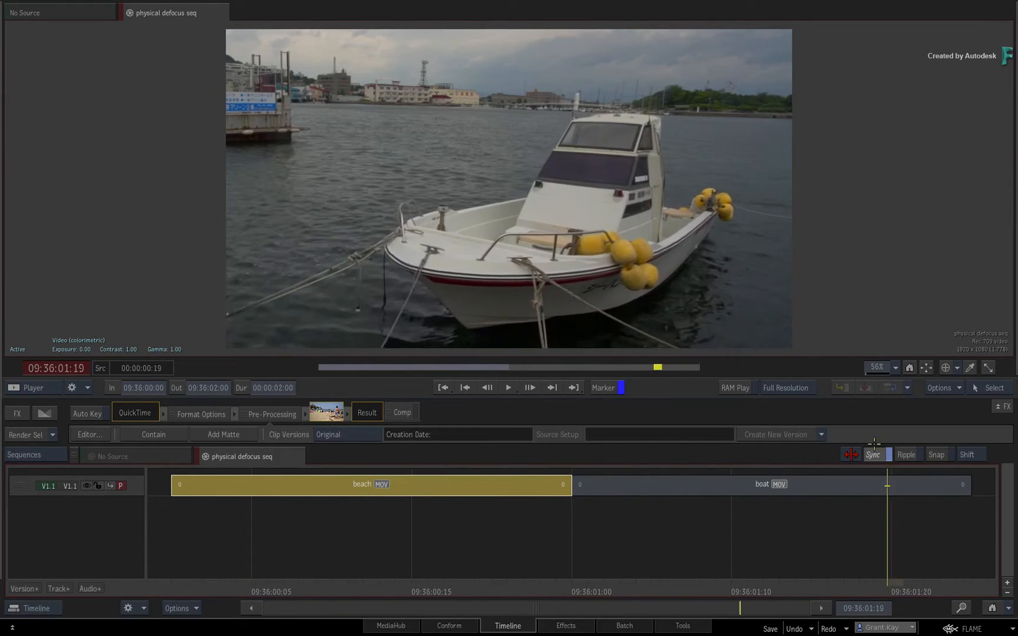
click(549, 485)
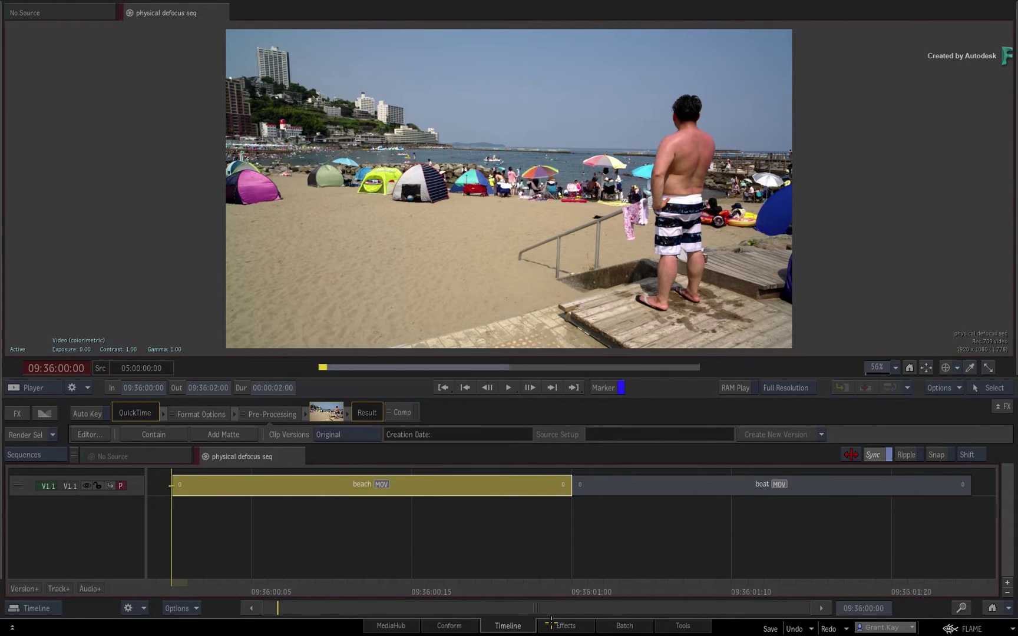
Enter the beach clip's Action effect and set the viewer to a two-up layout (Alt+2)
click(564, 626)
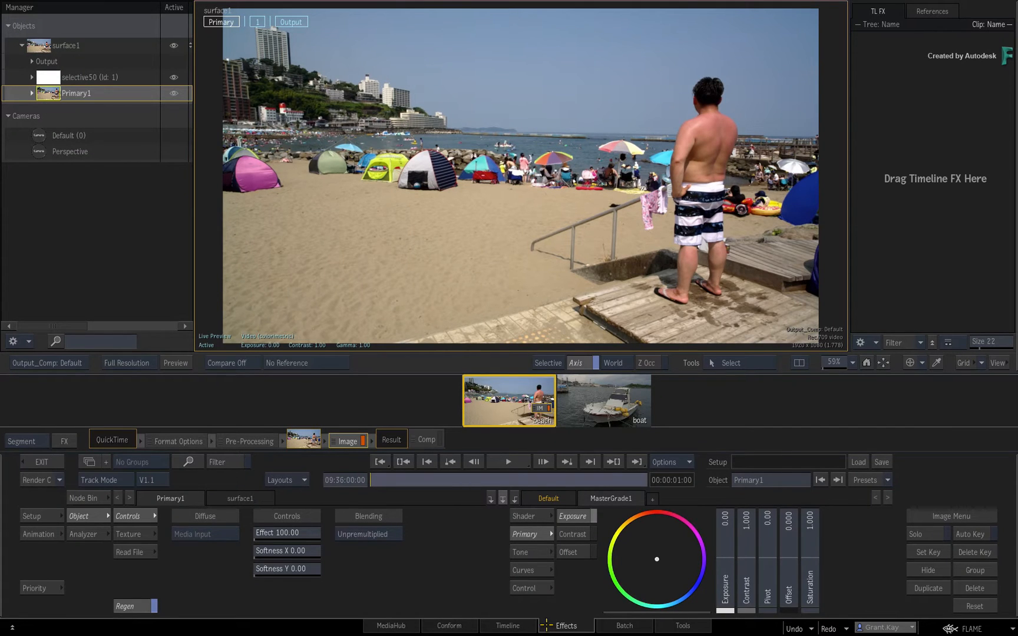
key(Alt+2)
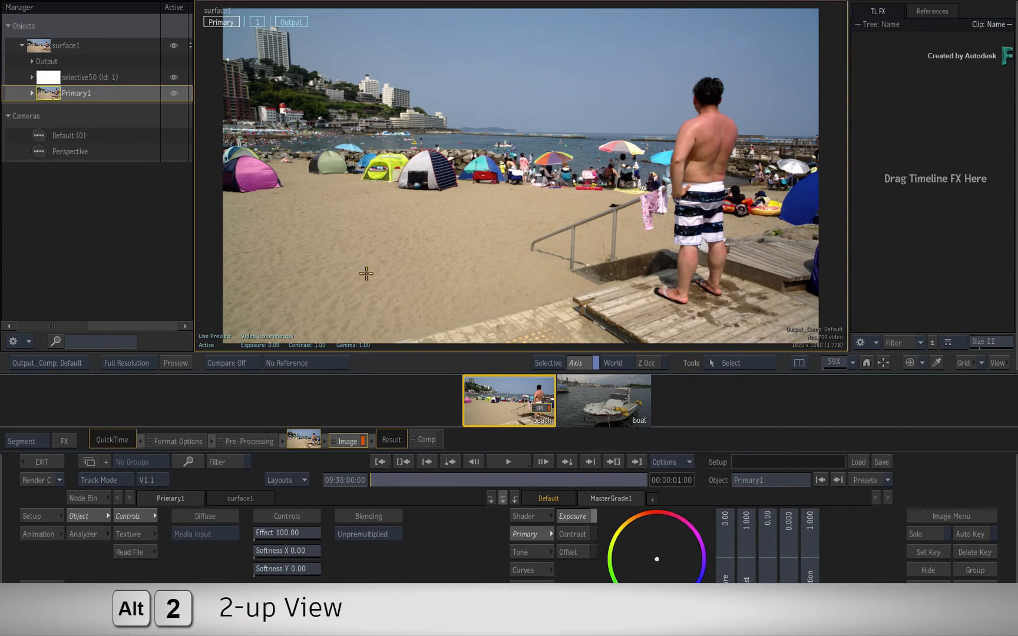
mouse_move(362, 294)
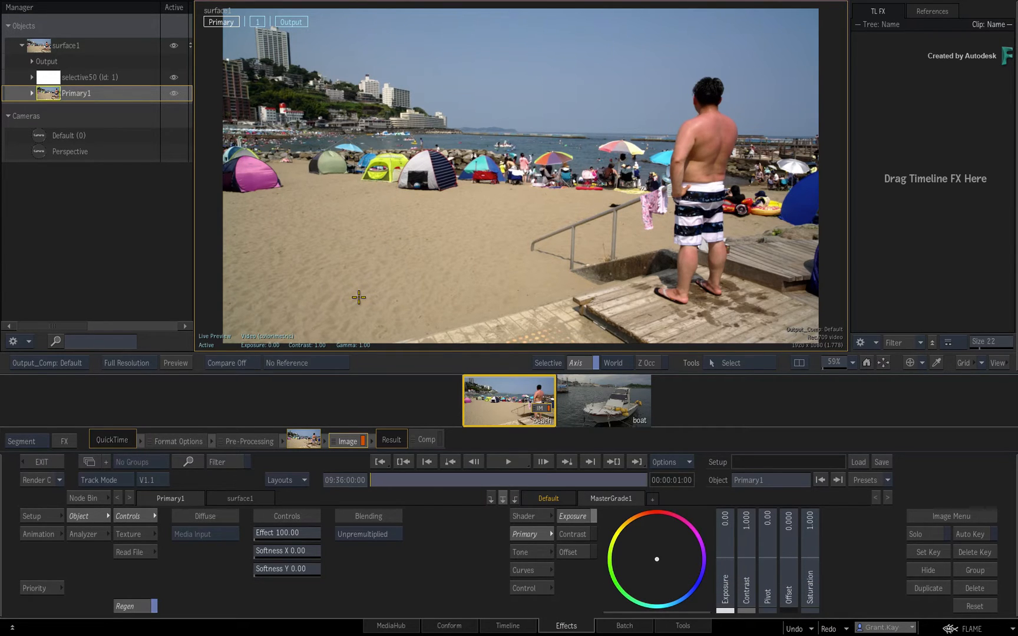
mouse_move(358, 301)
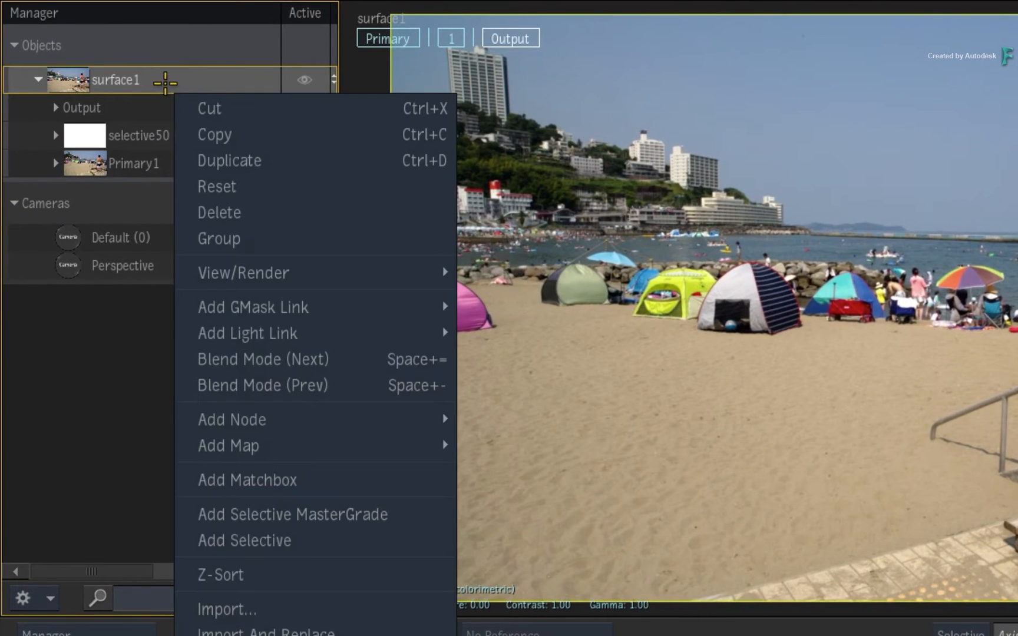
mouse_move(419, 455)
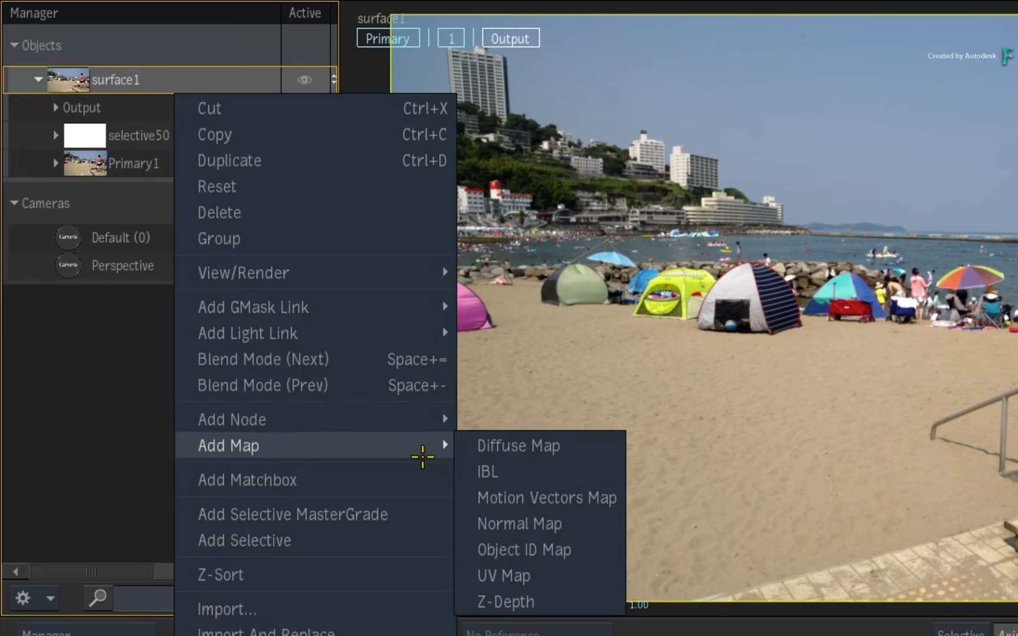
Add a Z-Depth map to surface1 and set its depth source to Global Analysis
click(506, 601)
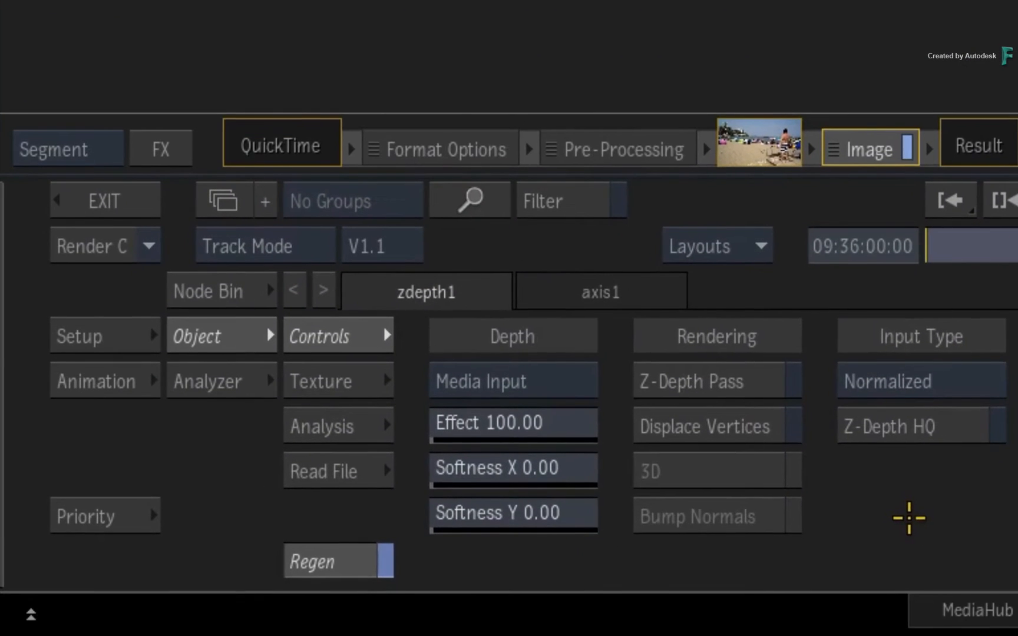
mouse_move(549, 382)
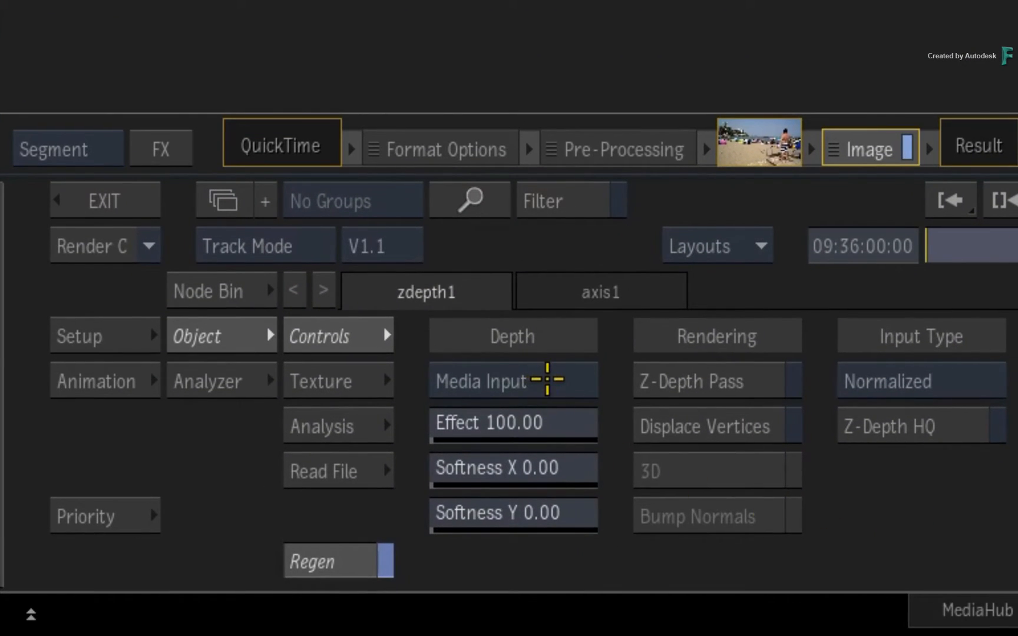
click(513, 381)
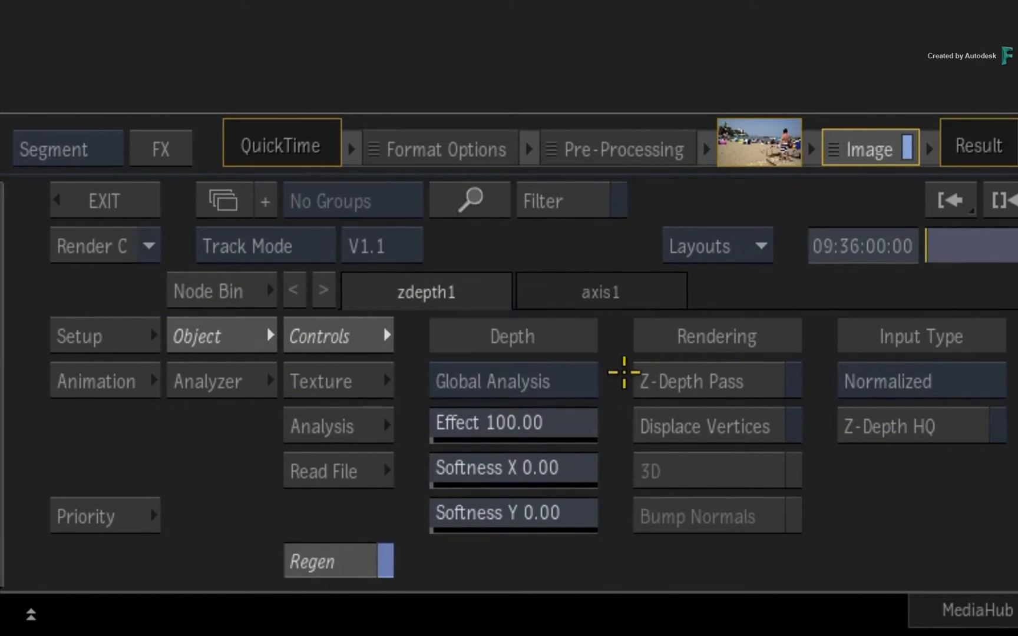
mouse_move(612, 383)
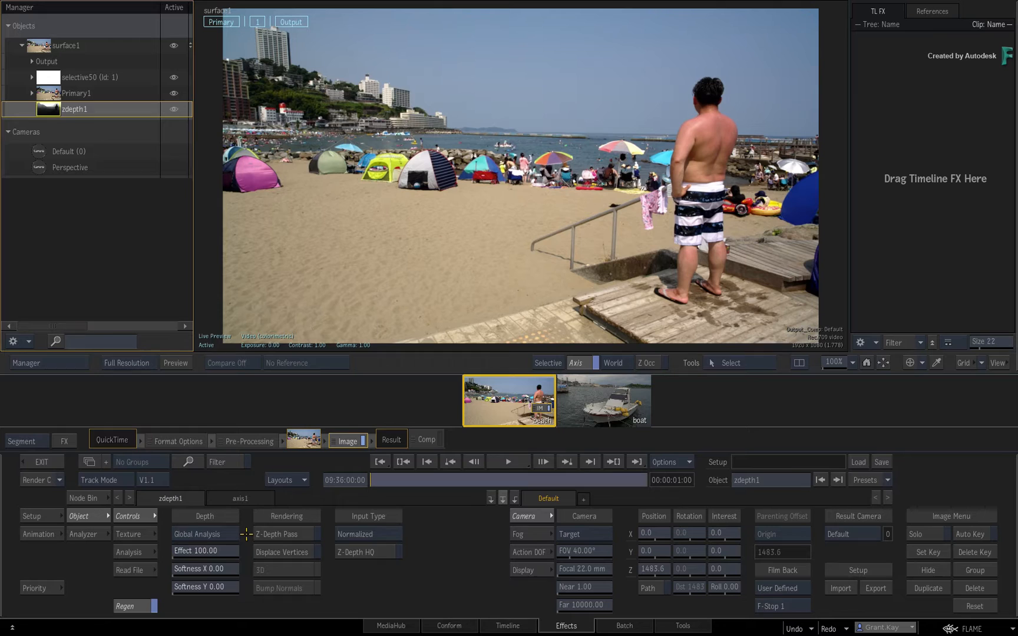
mouse_move(449, 393)
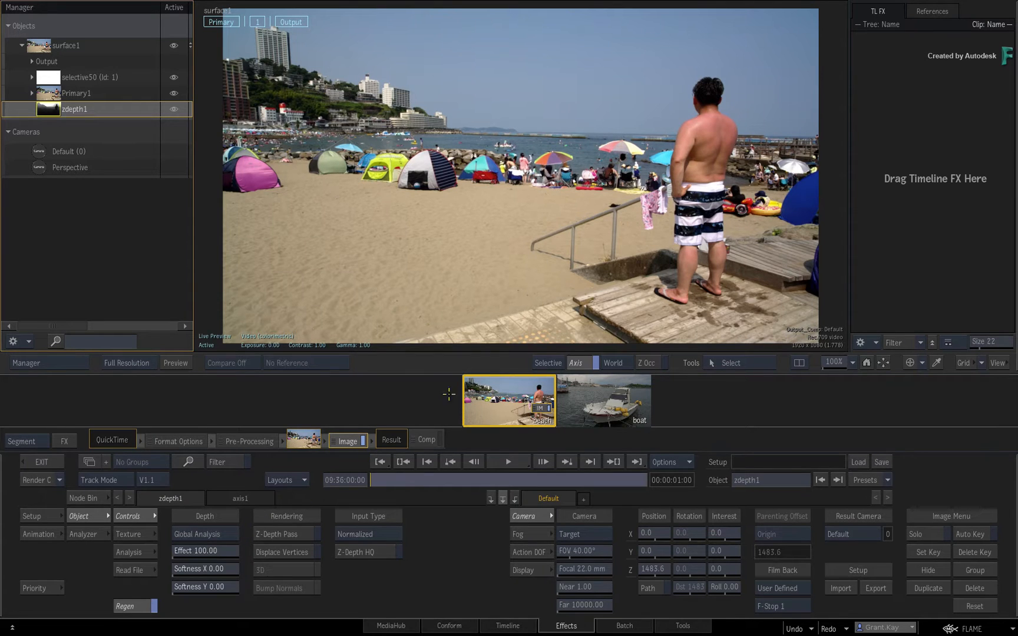
mouse_move(501, 227)
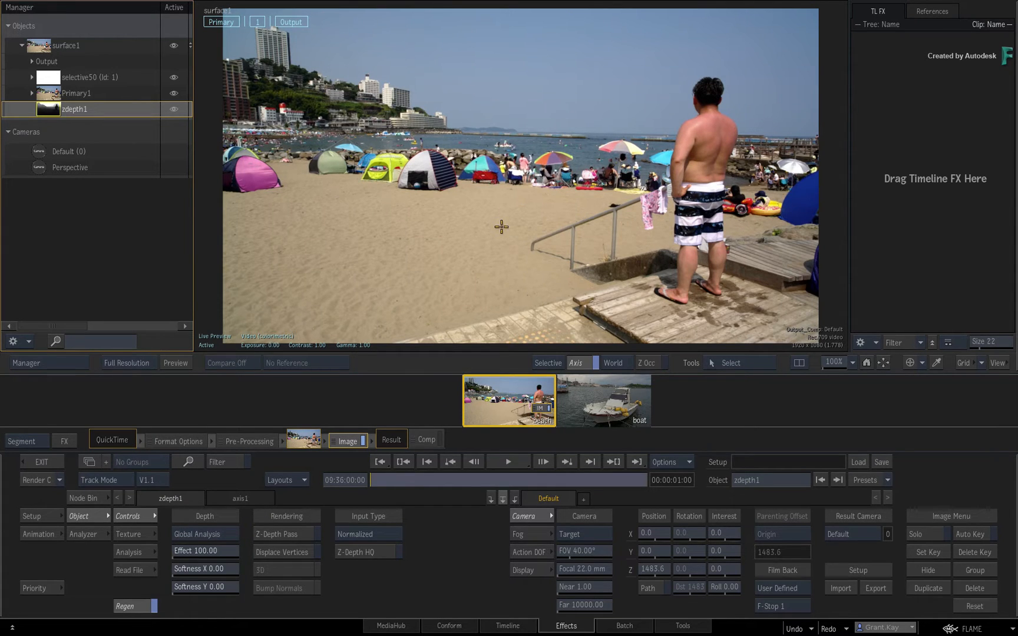
View the zdepth1 output (F8) so the global depth analysis renders the grayscale map
key(F8)
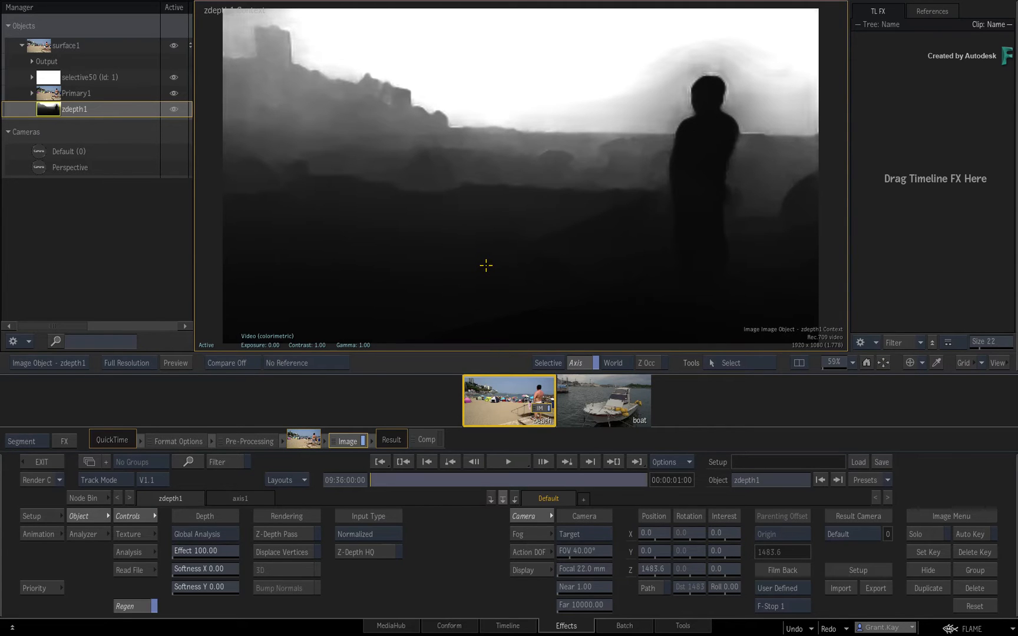
mouse_move(478, 264)
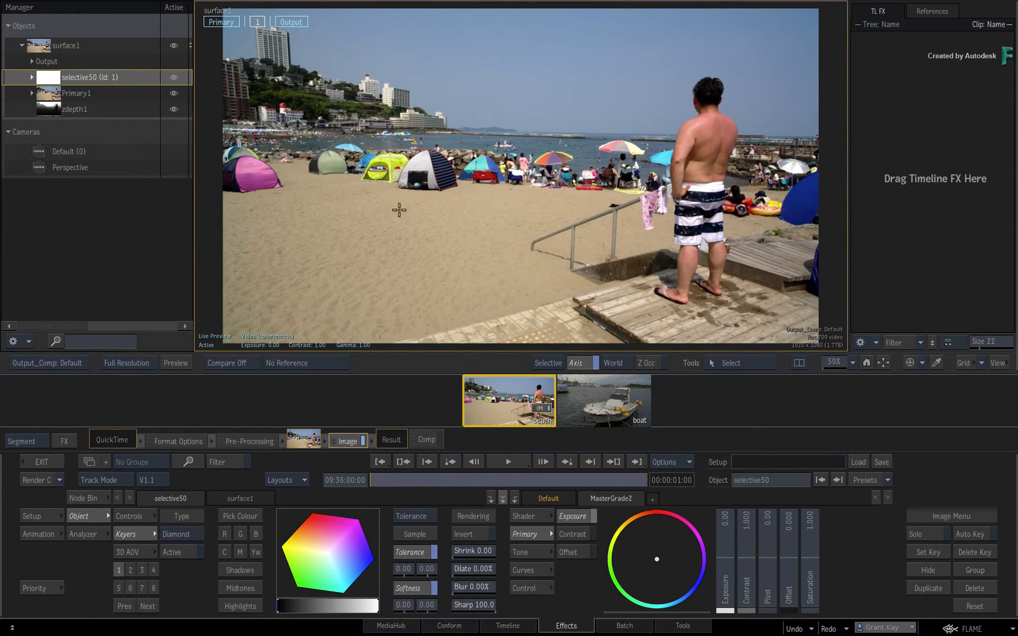
mouse_move(399, 236)
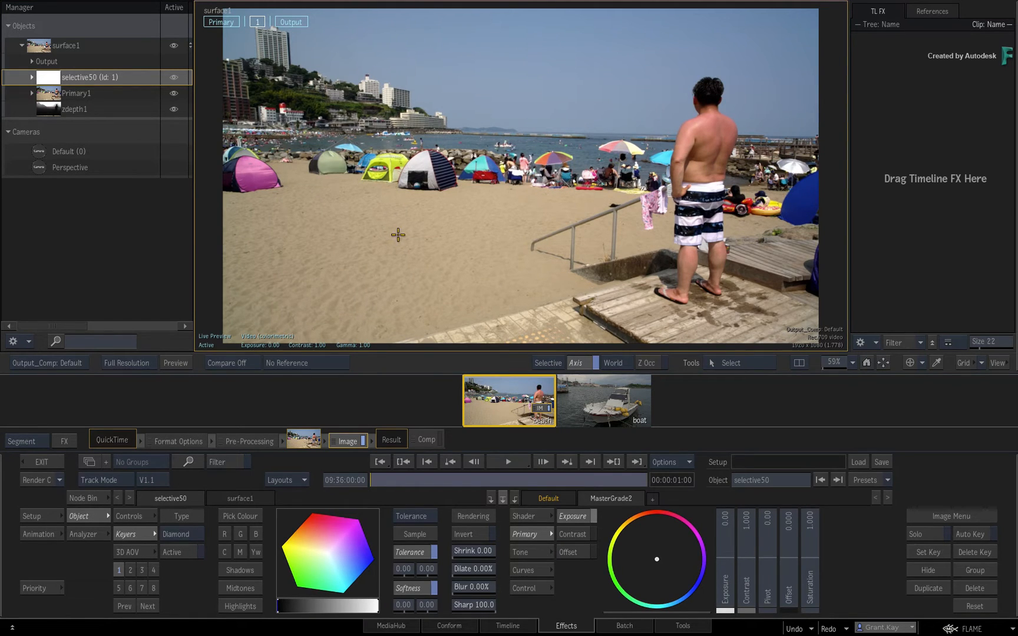
mouse_move(409, 311)
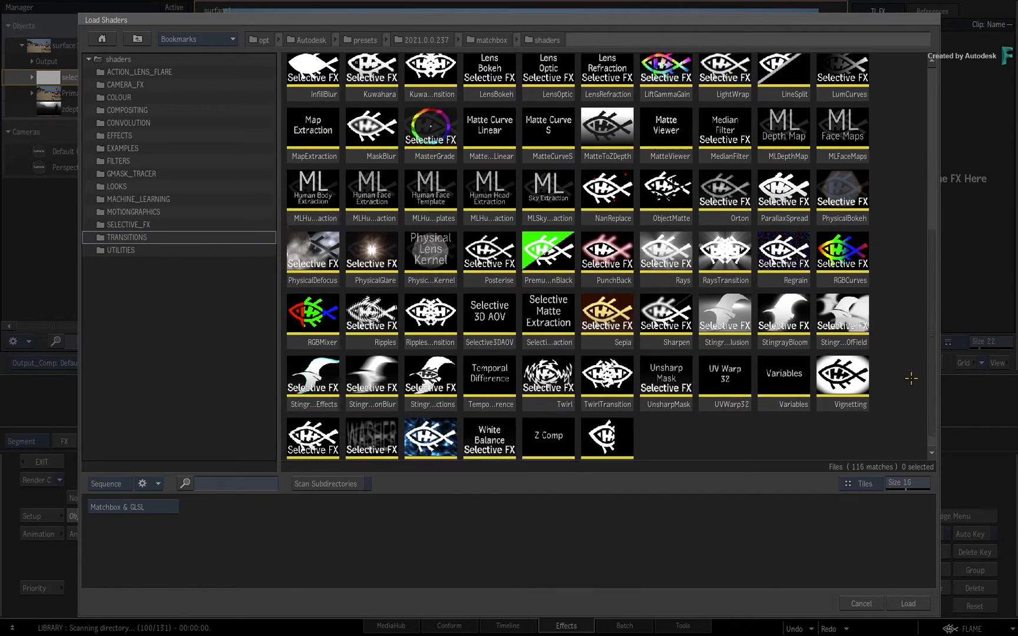
Load the PhysicalDefocus matchbox shader onto the beach shot's selective50
scroll(down, 3)
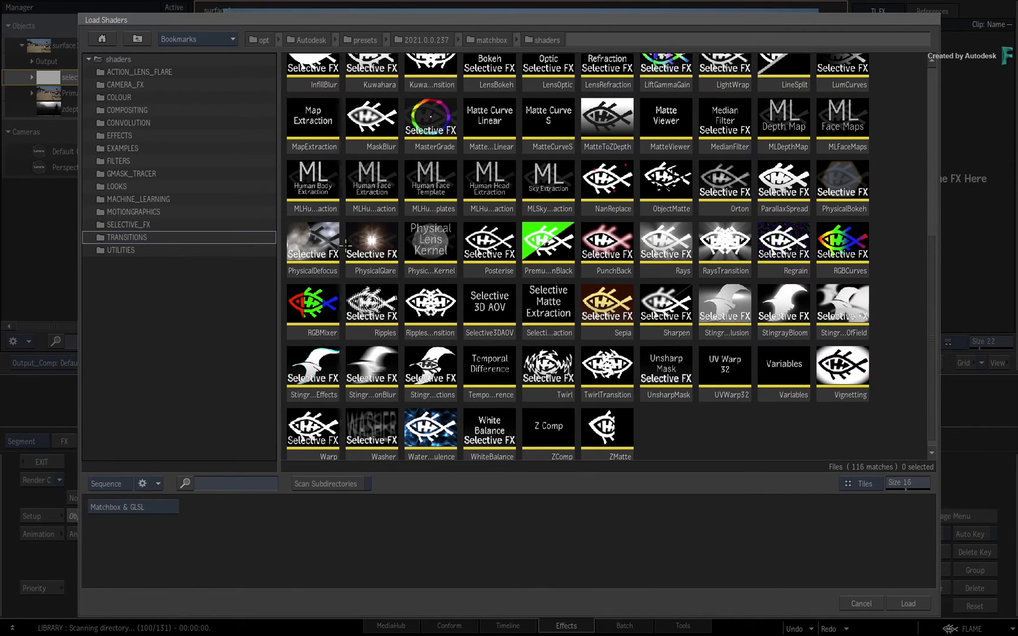
click(313, 246)
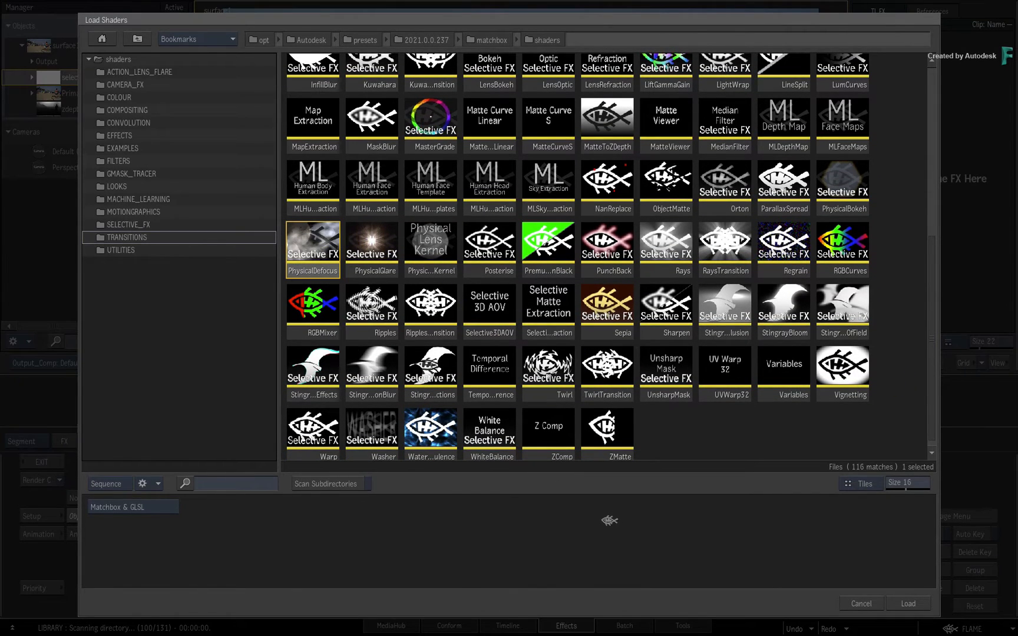
click(910, 603)
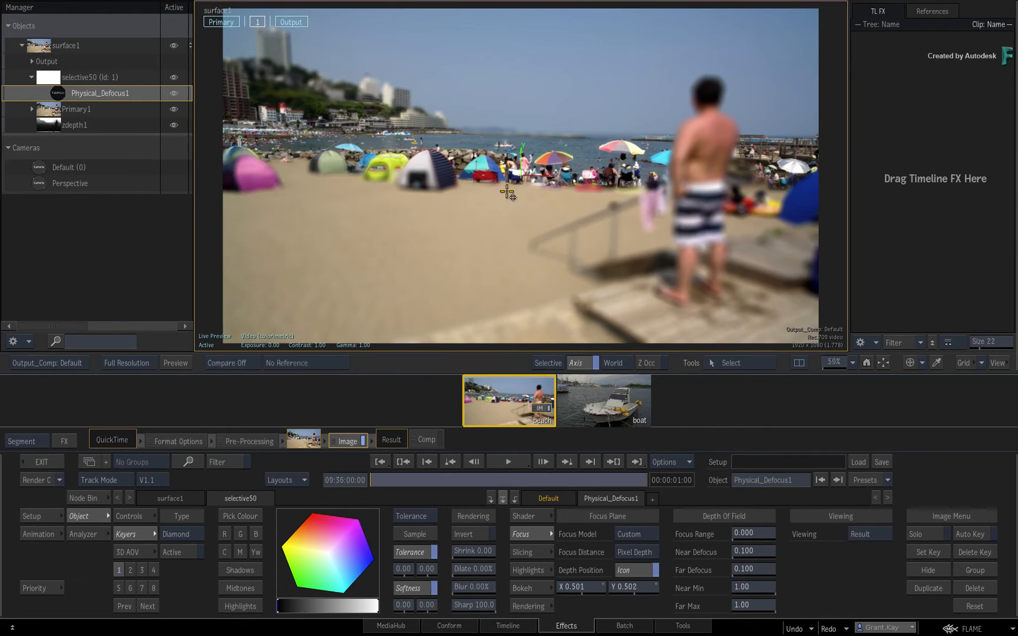
Move the focus point onto the mid-ground tents and lower Near Min to 0.87, Far Max to 0.85
drag(510, 192, 478, 186)
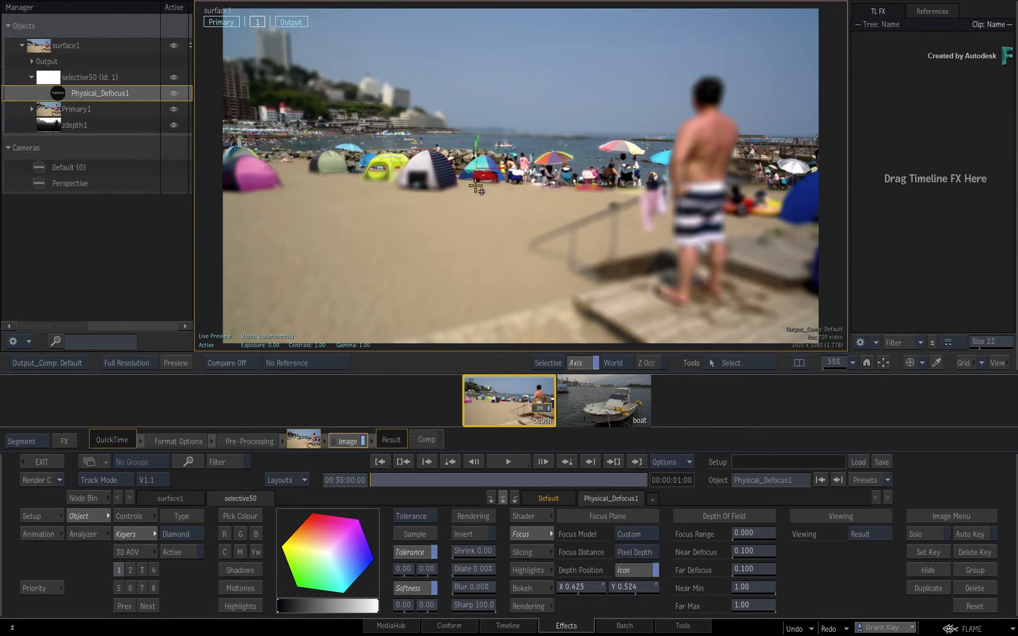
drag(480, 189, 426, 159)
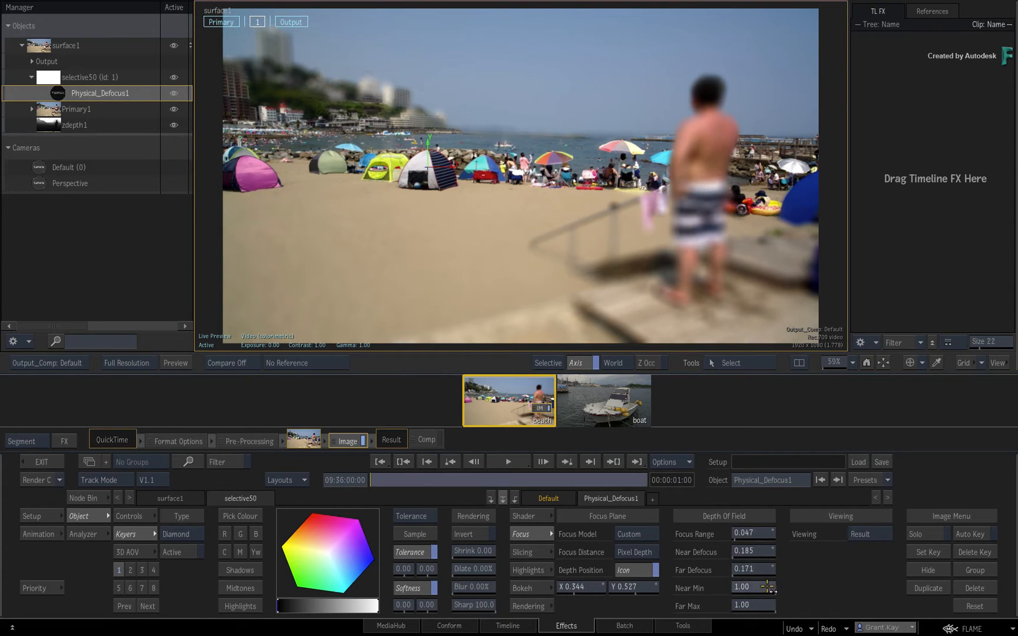
drag(749, 587, 750, 604)
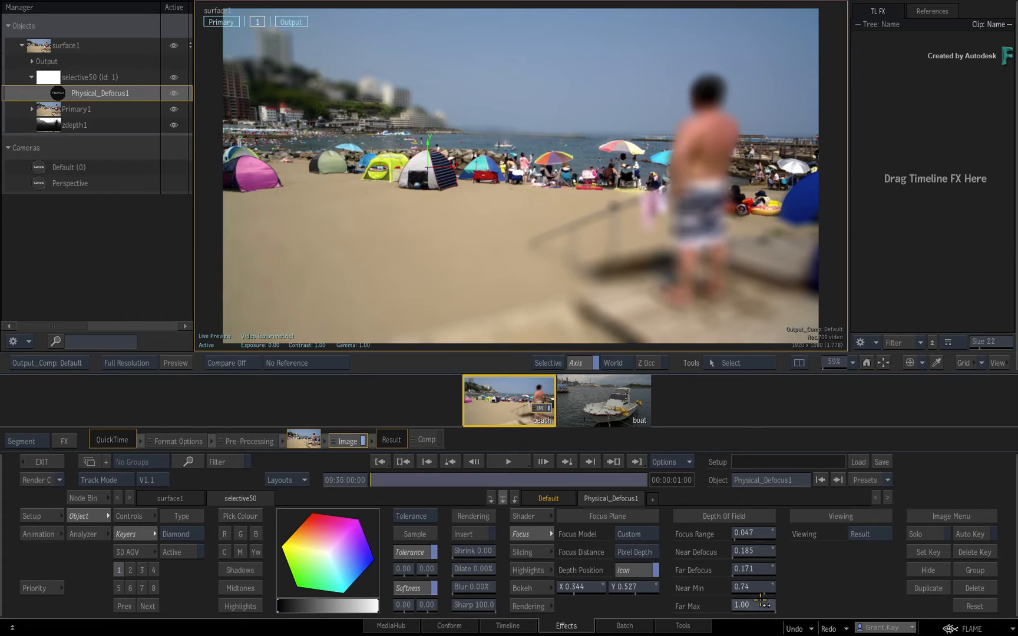
drag(750, 606, 761, 593)
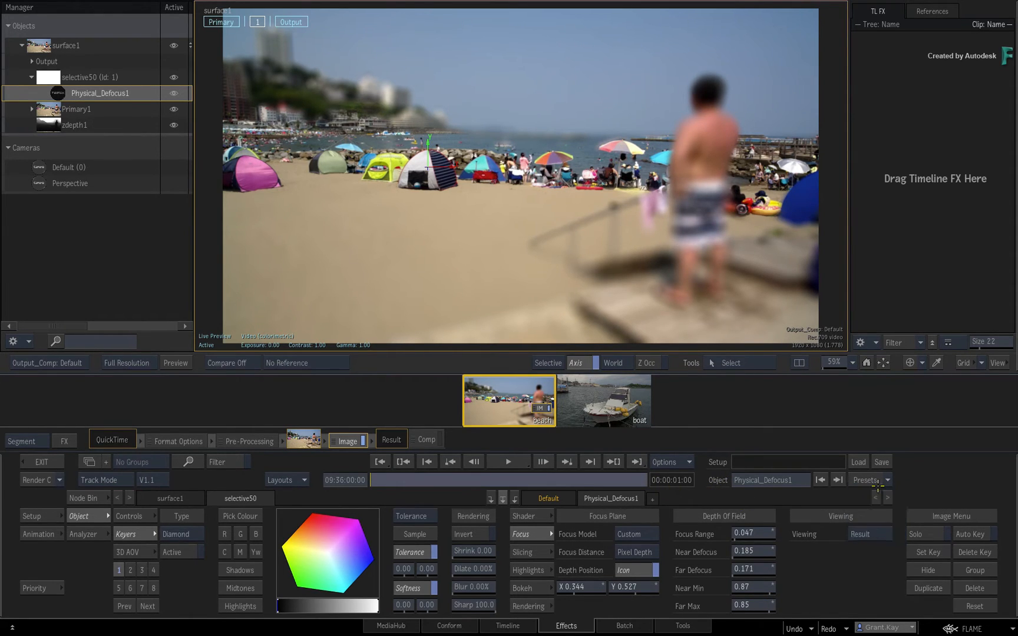
Set Viewing to Slices and check the Slicing amount and blend settings
click(869, 534)
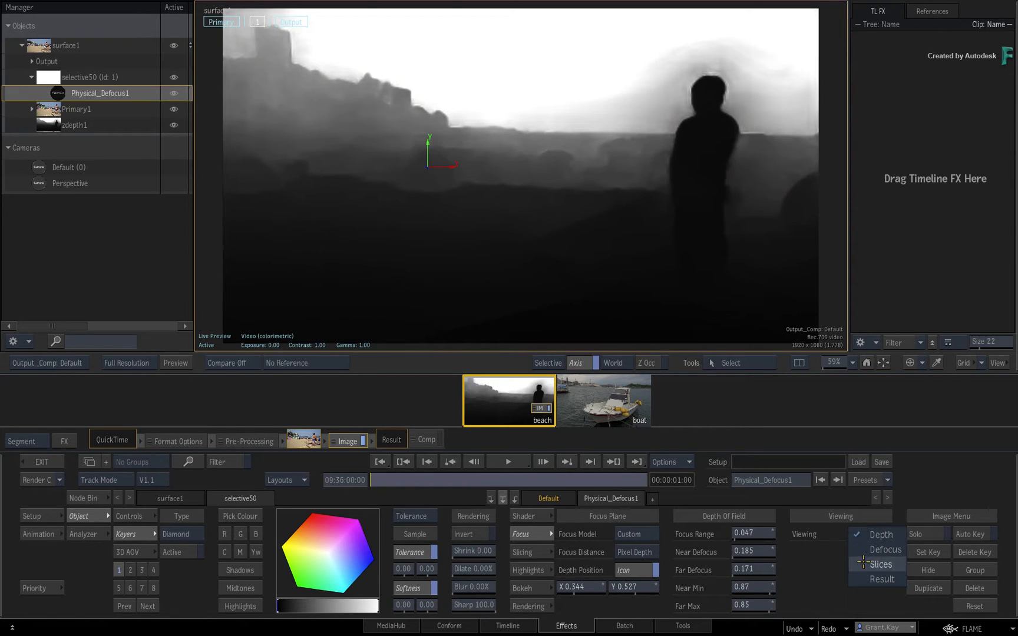
click(879, 565)
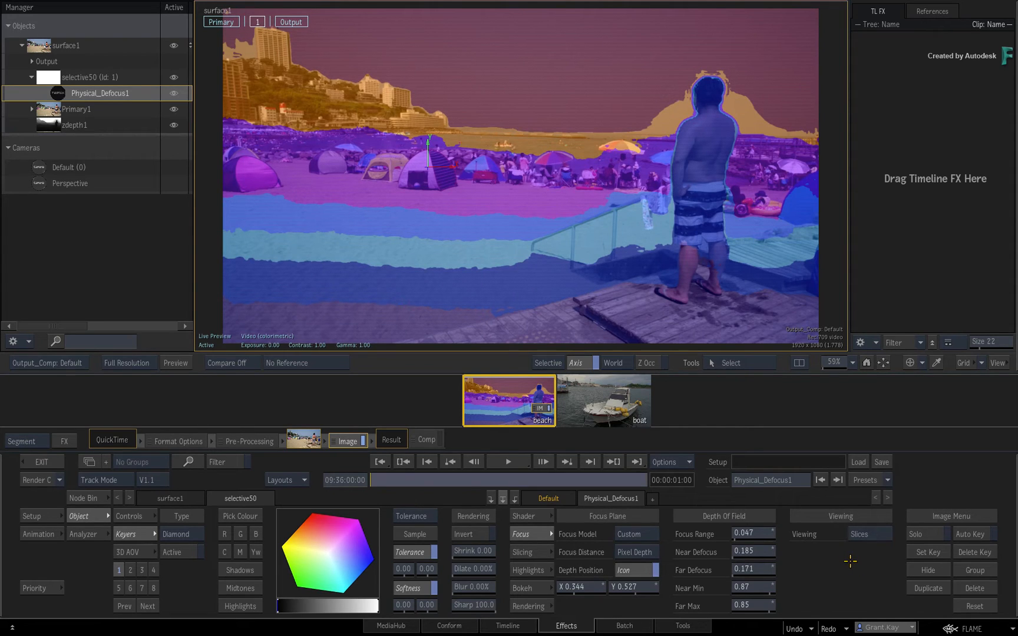
click(526, 551)
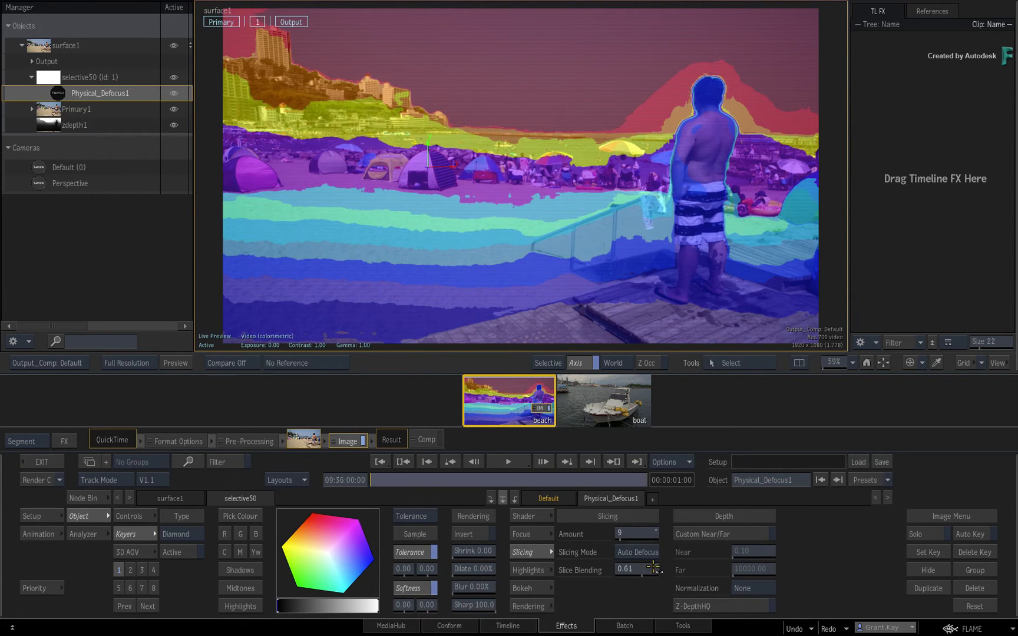
click(530, 534)
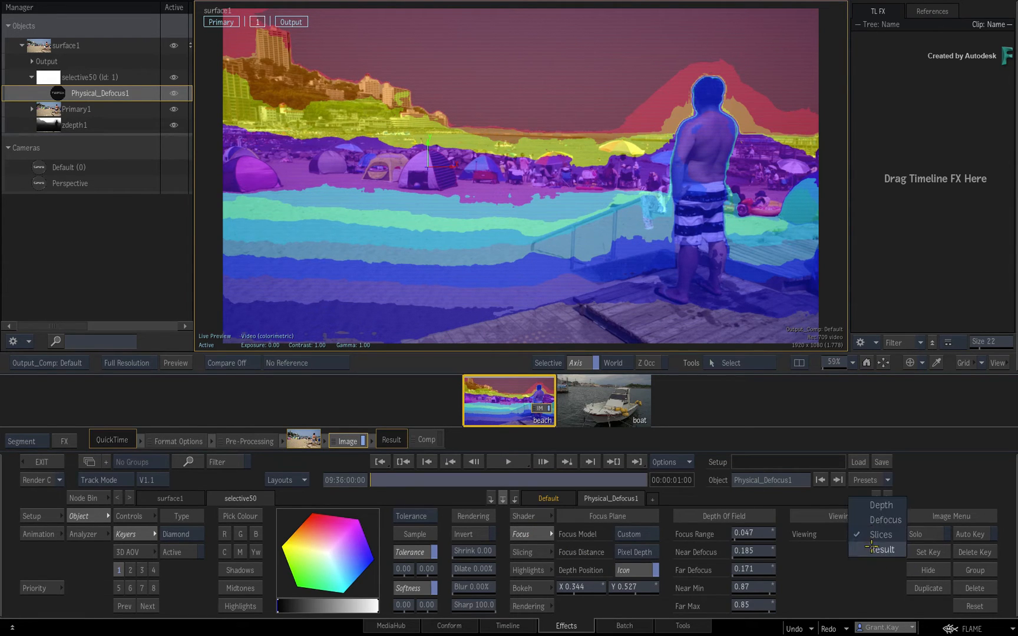
Set Viewing back to Result to show the final defocused beach shot
click(882, 550)
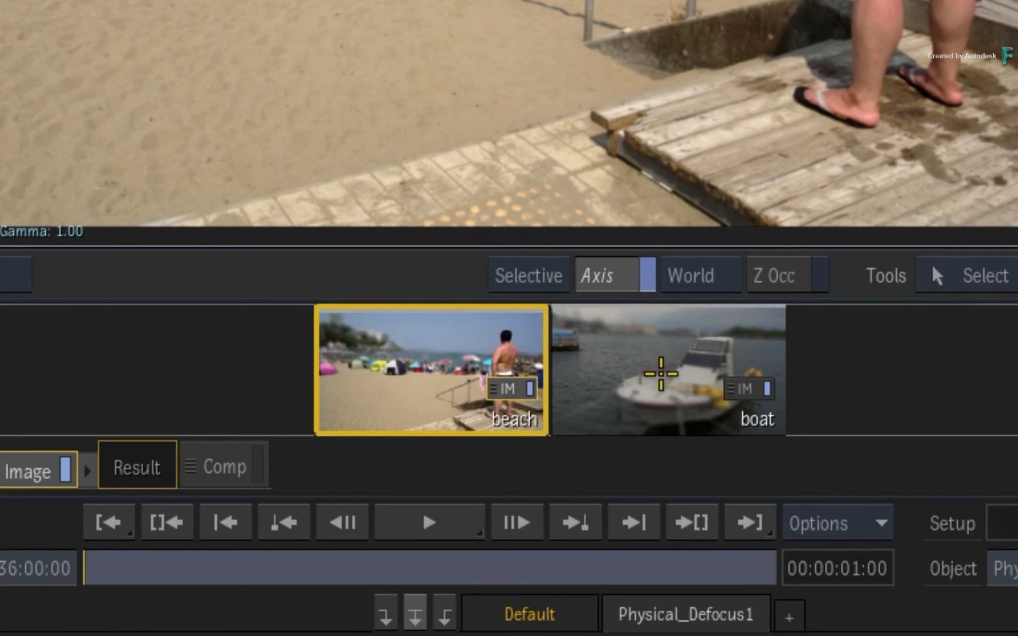
Compare the boat and beach shots, move the beach focus onto the man, and select the boat's zdepth1 node
click(670, 381)
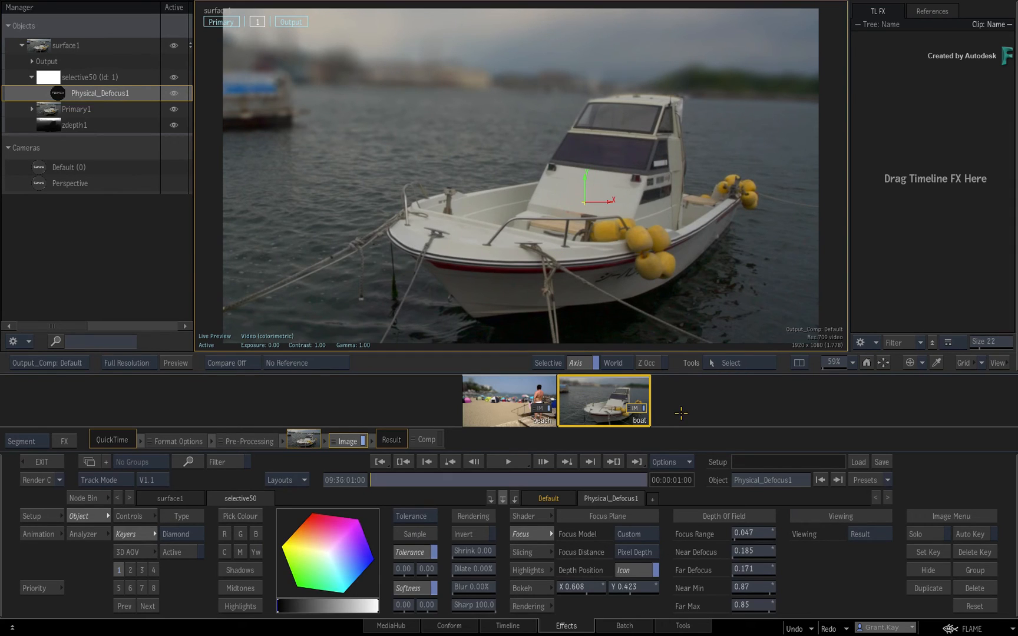
mouse_move(451, 476)
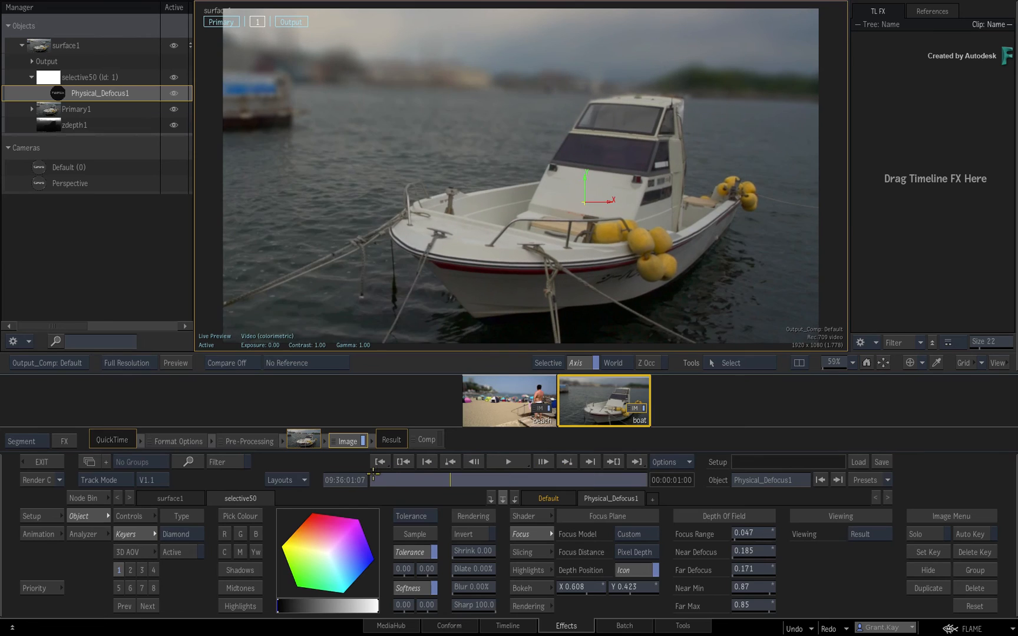
click(509, 401)
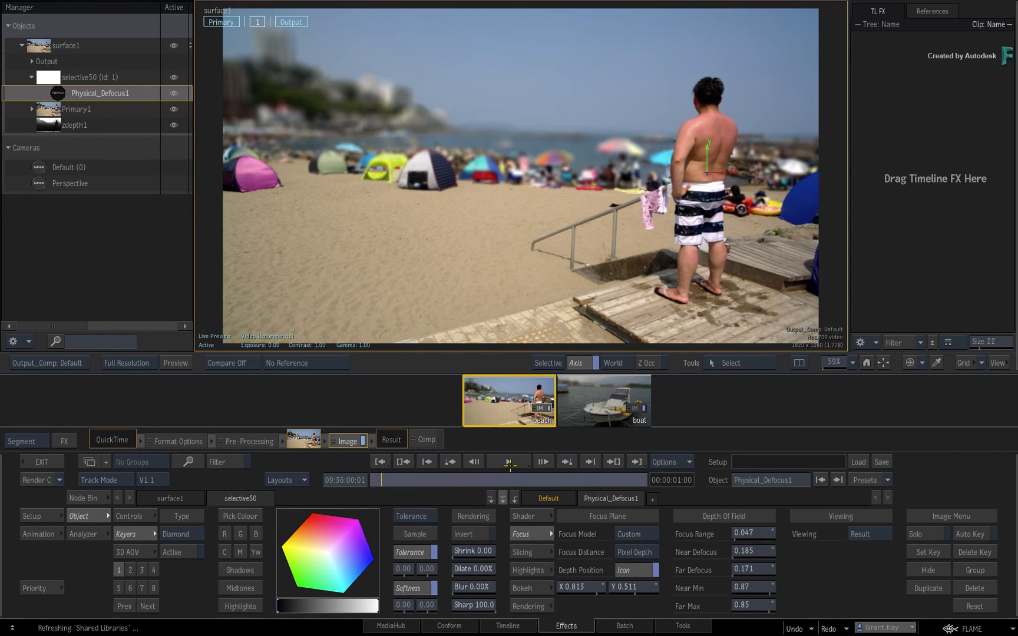
click(508, 462)
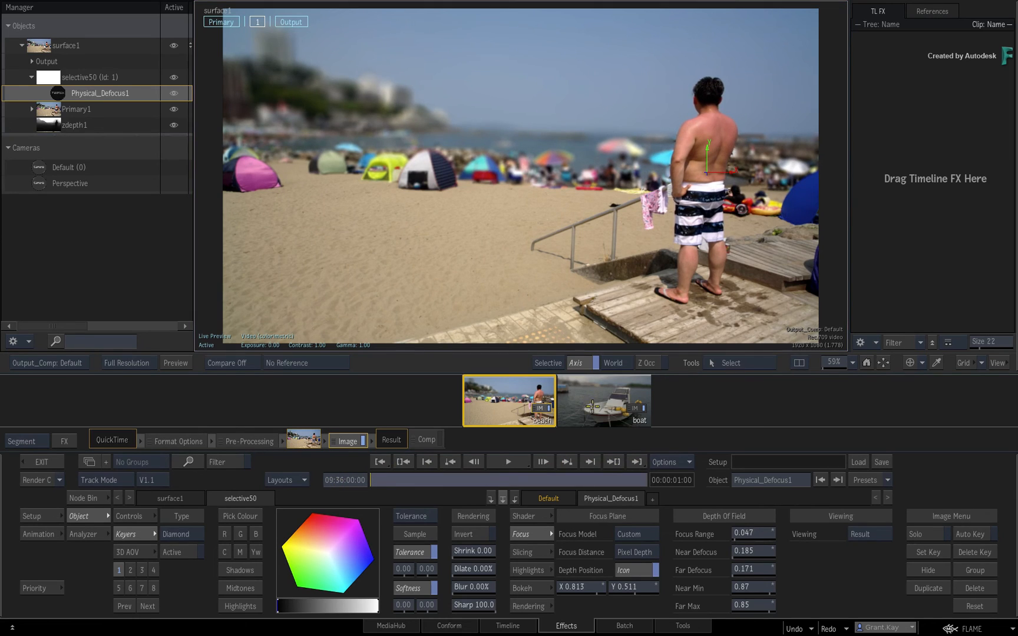
click(605, 401)
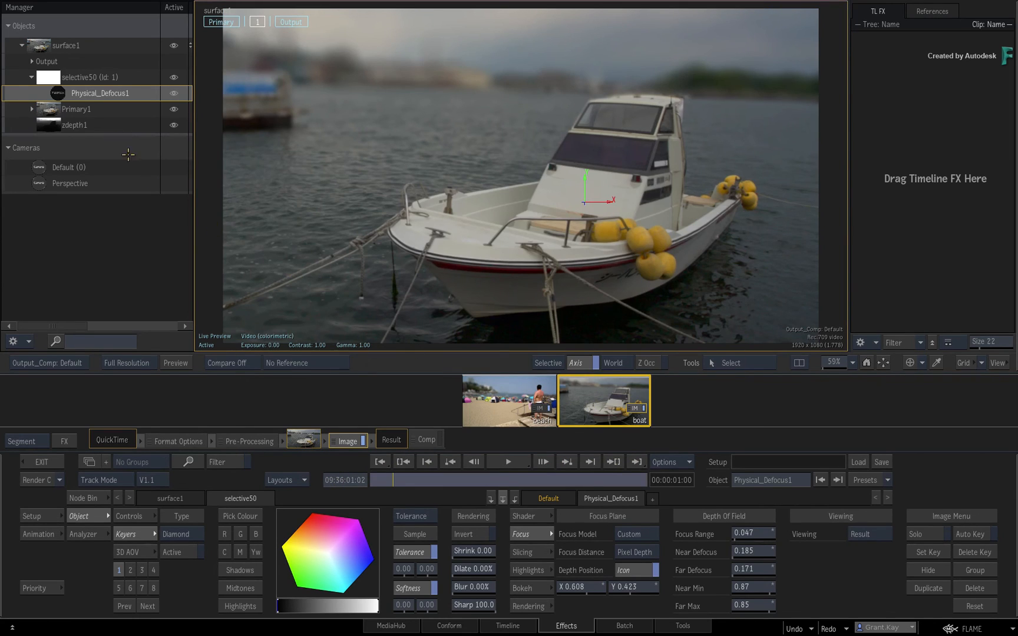
click(73, 125)
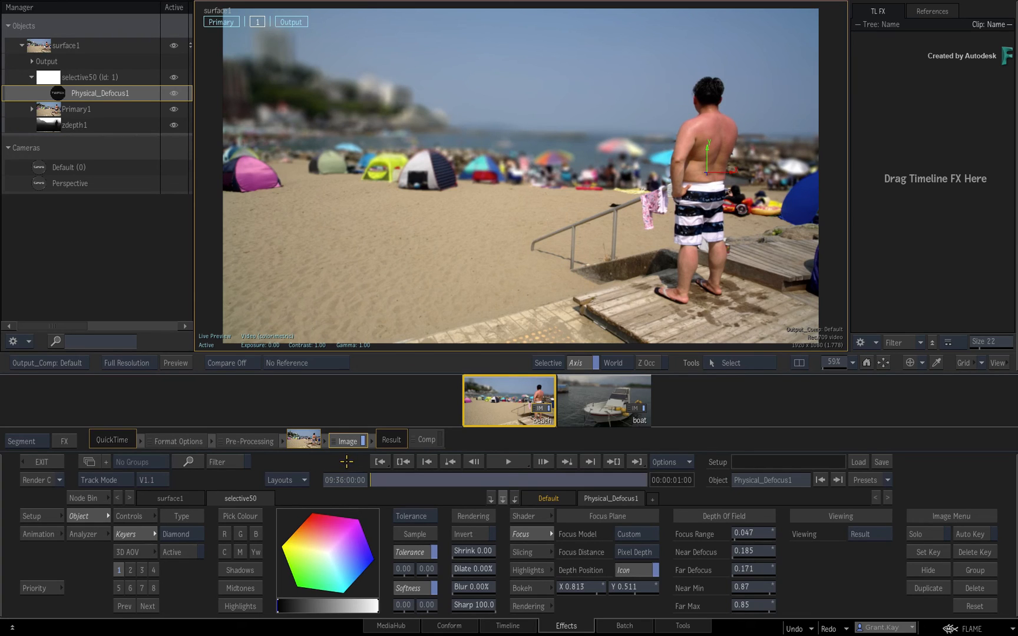
click(606, 401)
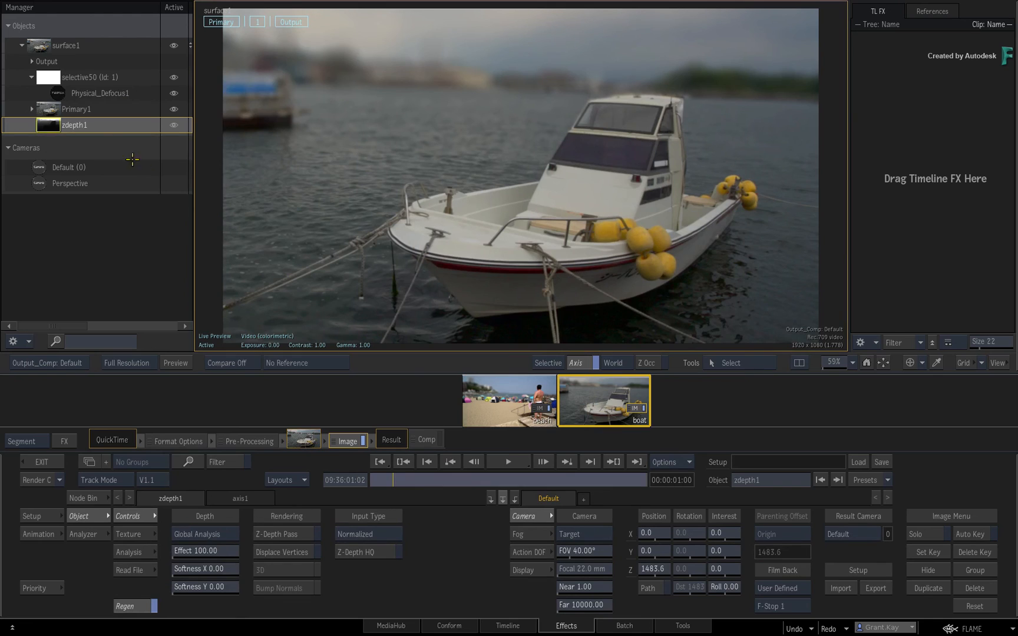
Lower the boat shot's Physical_Defocus1 Near Min to 0.77 and Far Max to 0.82
click(101, 94)
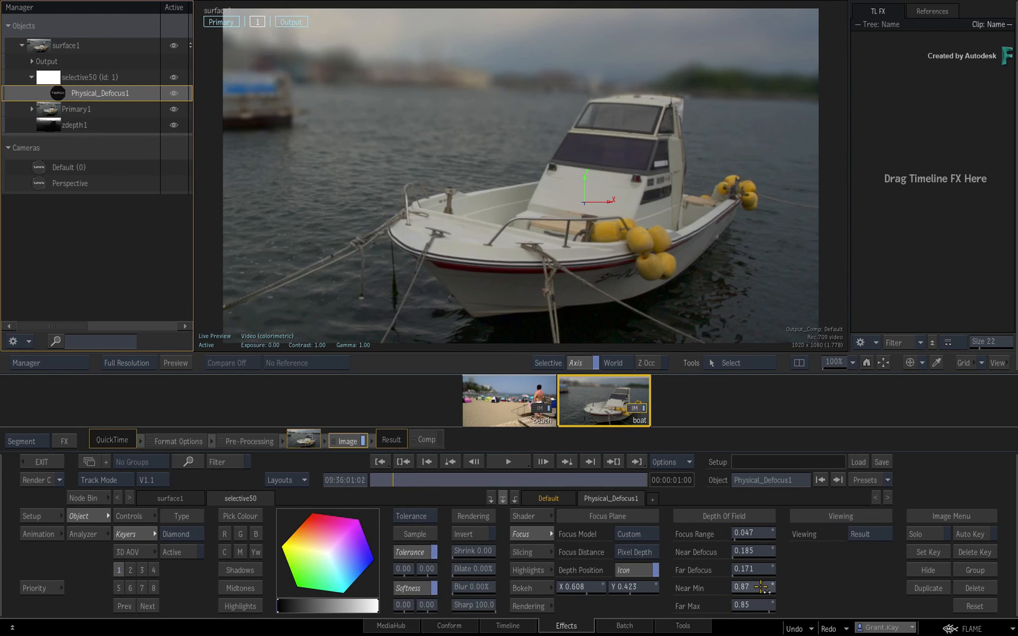
drag(753, 588, 753, 606)
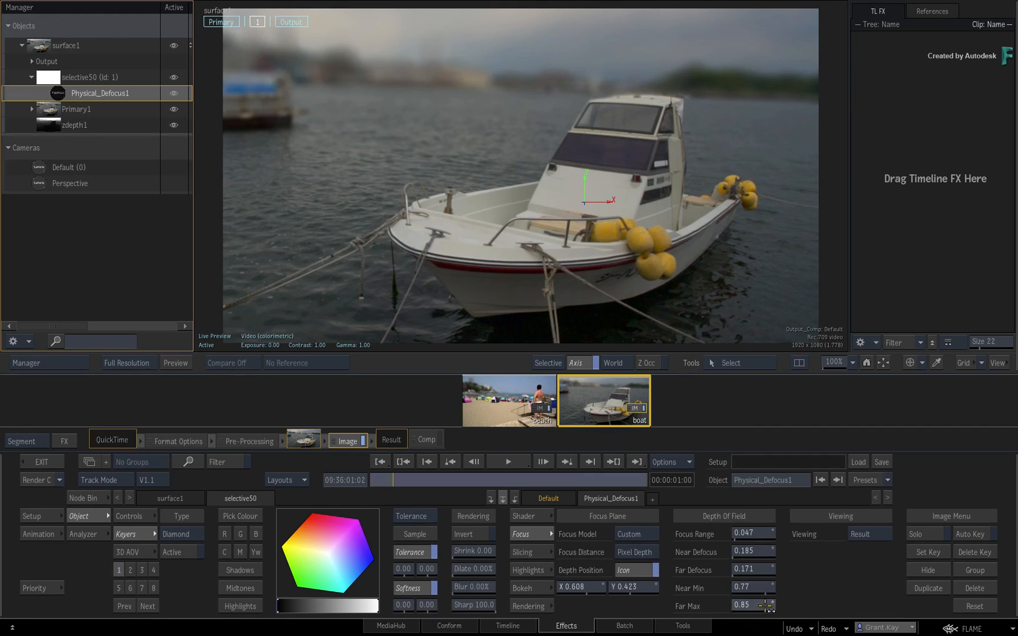
drag(753, 606, 749, 606)
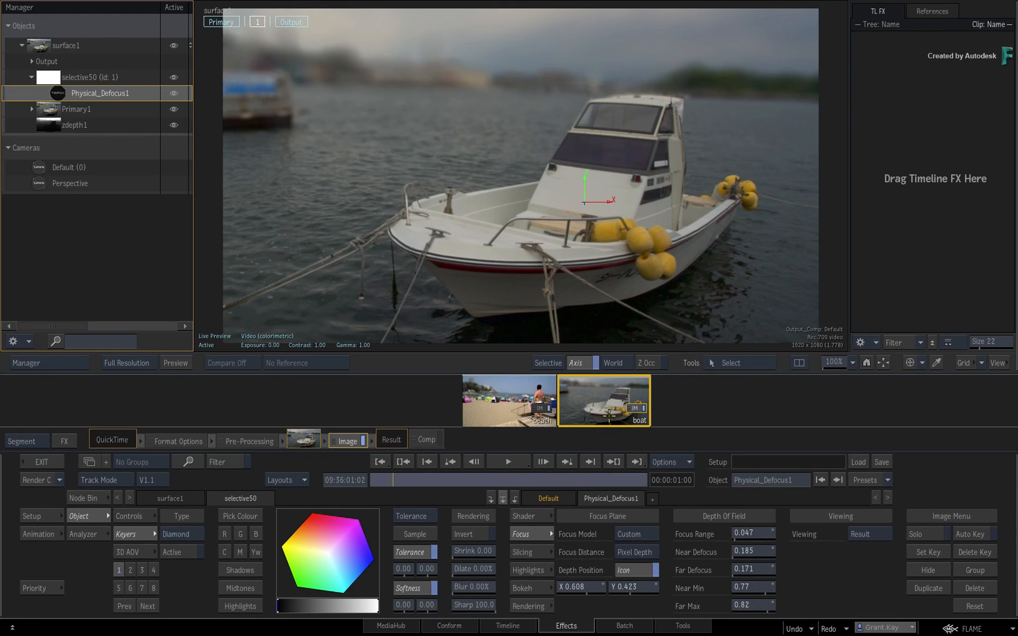